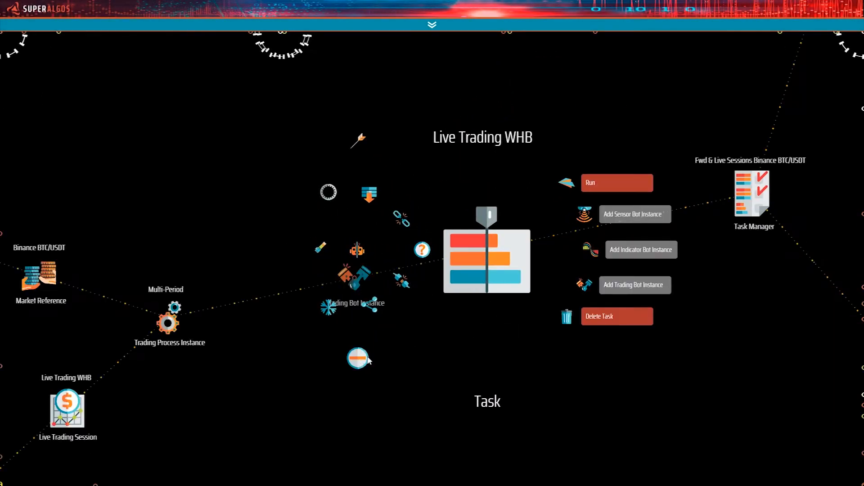
Step: Run the Live Trading WHB task so its trading bot instance starts executing
left_click(617, 183)
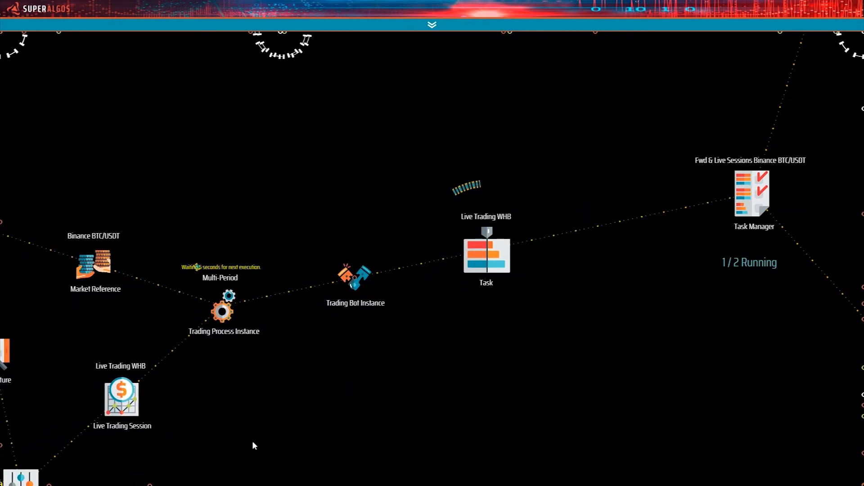